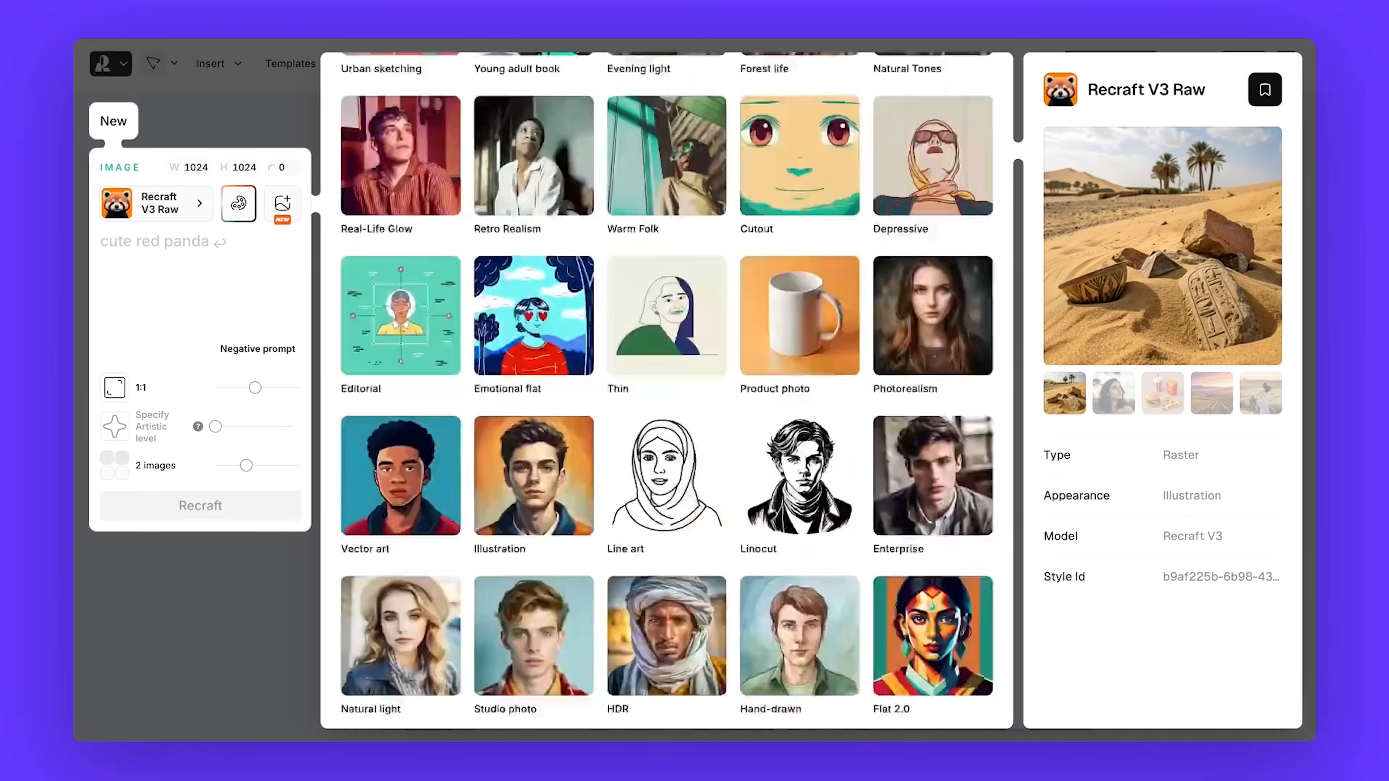
# Add an image frame, choose the Photorealism style and begin the futuristic Tokyo alley prompt.
pyautogui.scroll(-3)
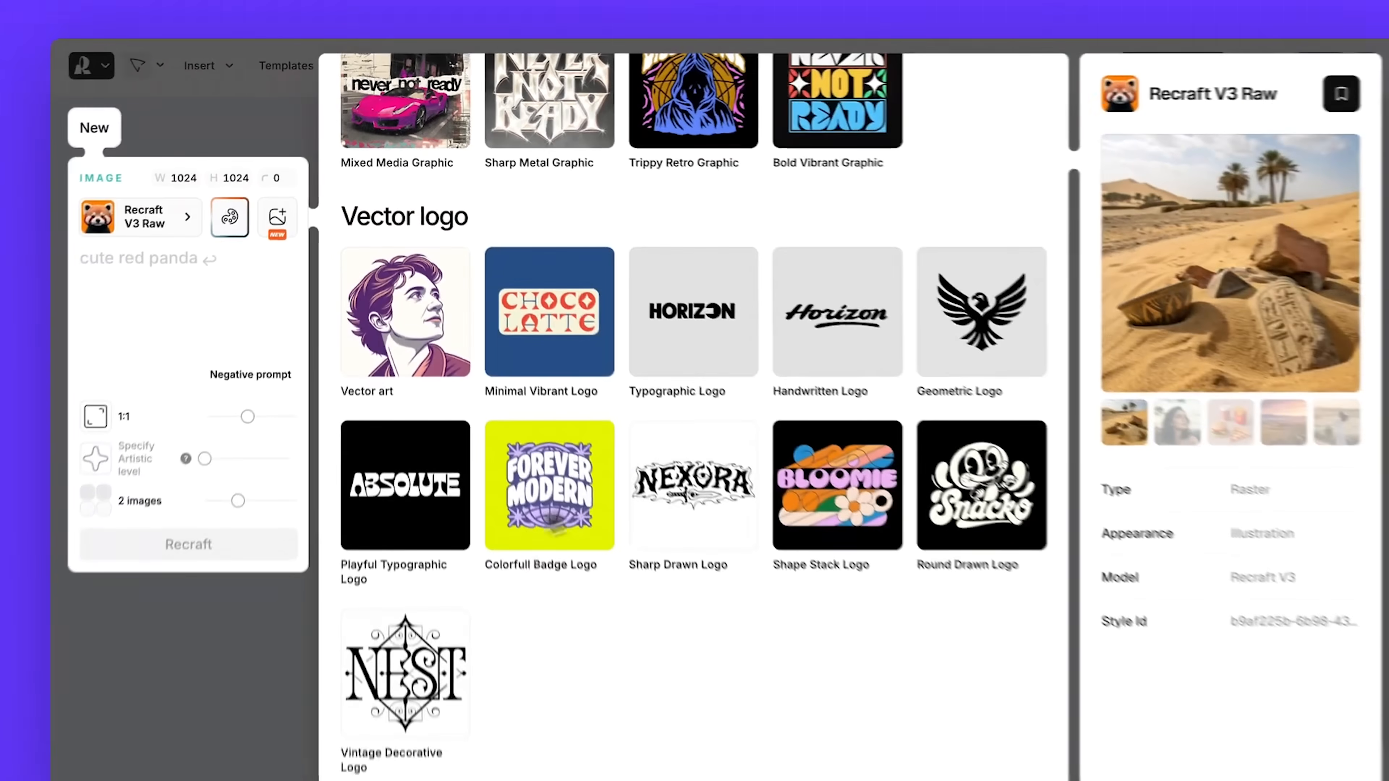
pyautogui.scroll(3)
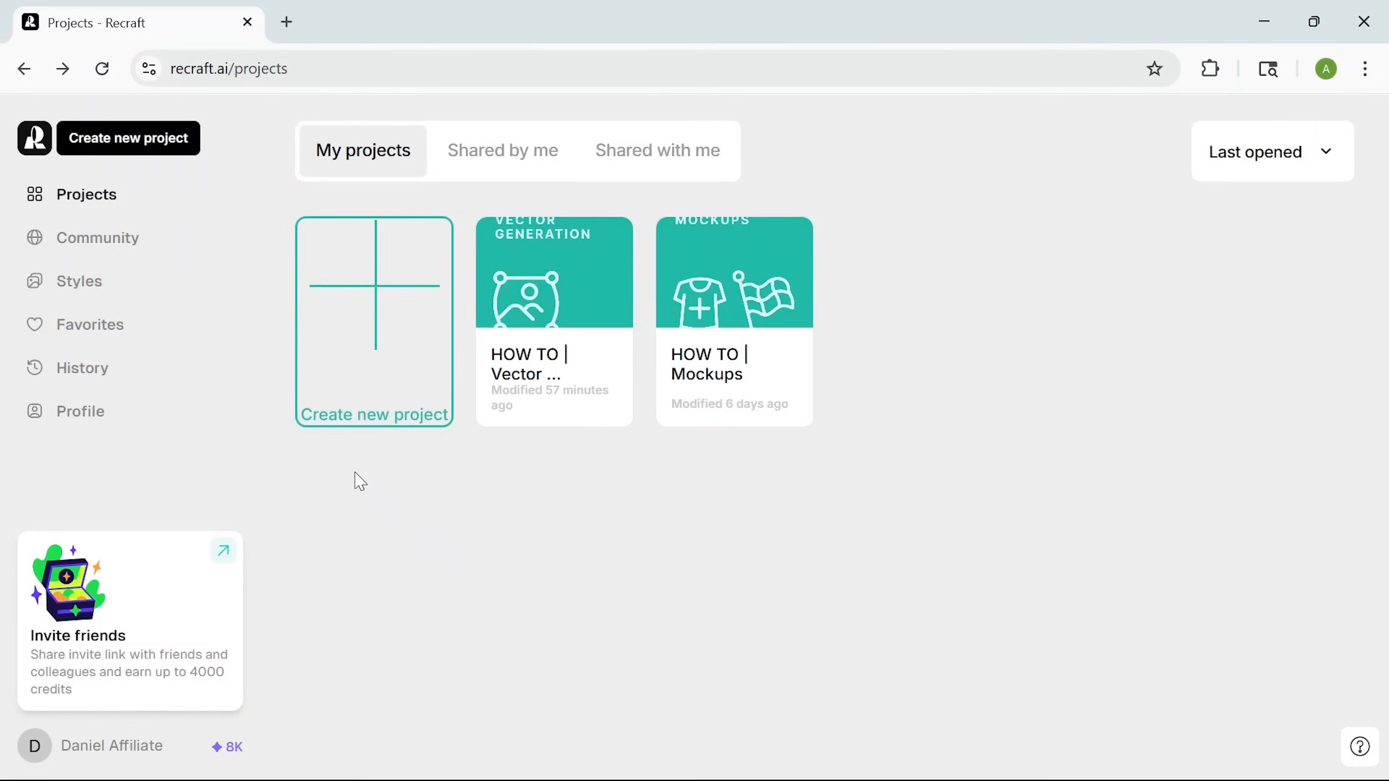
pyautogui.moveTo(352, 390)
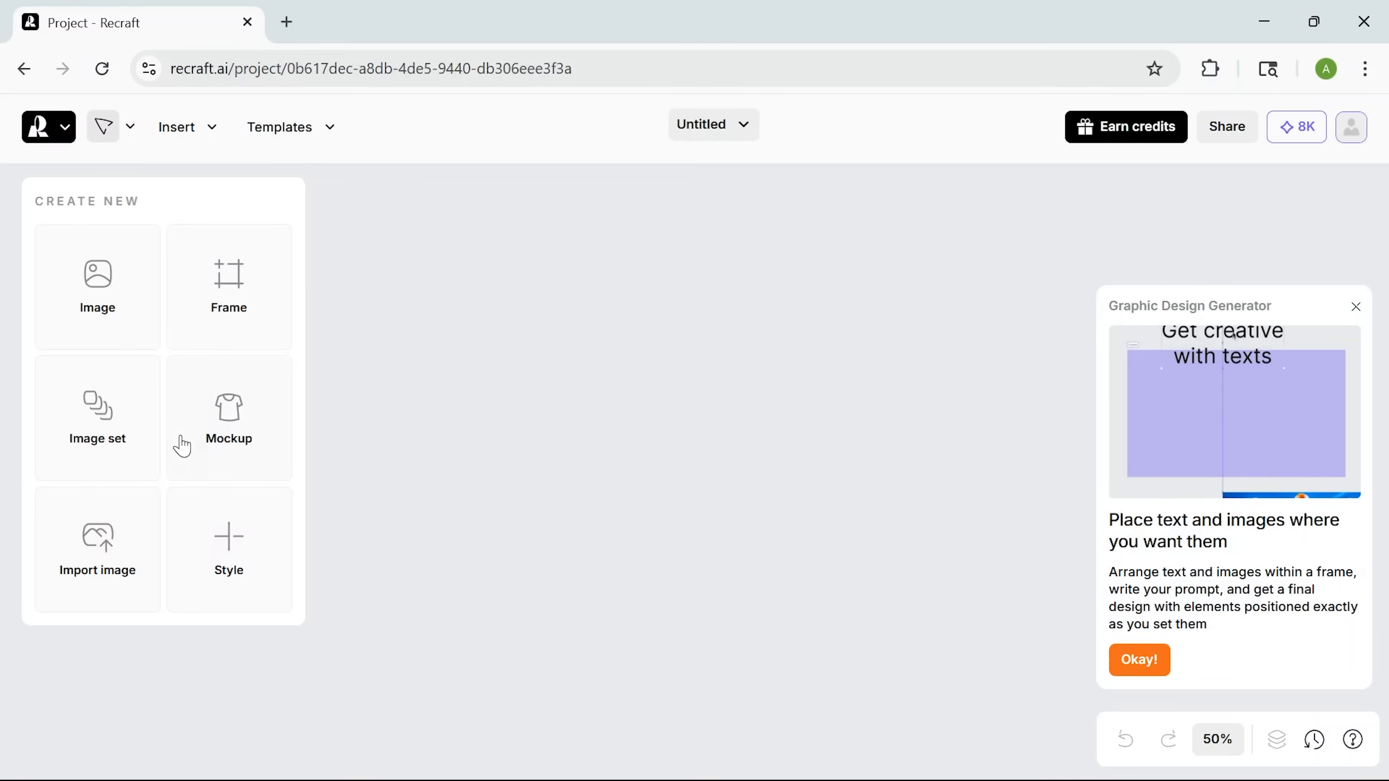
pyautogui.click(96, 287)
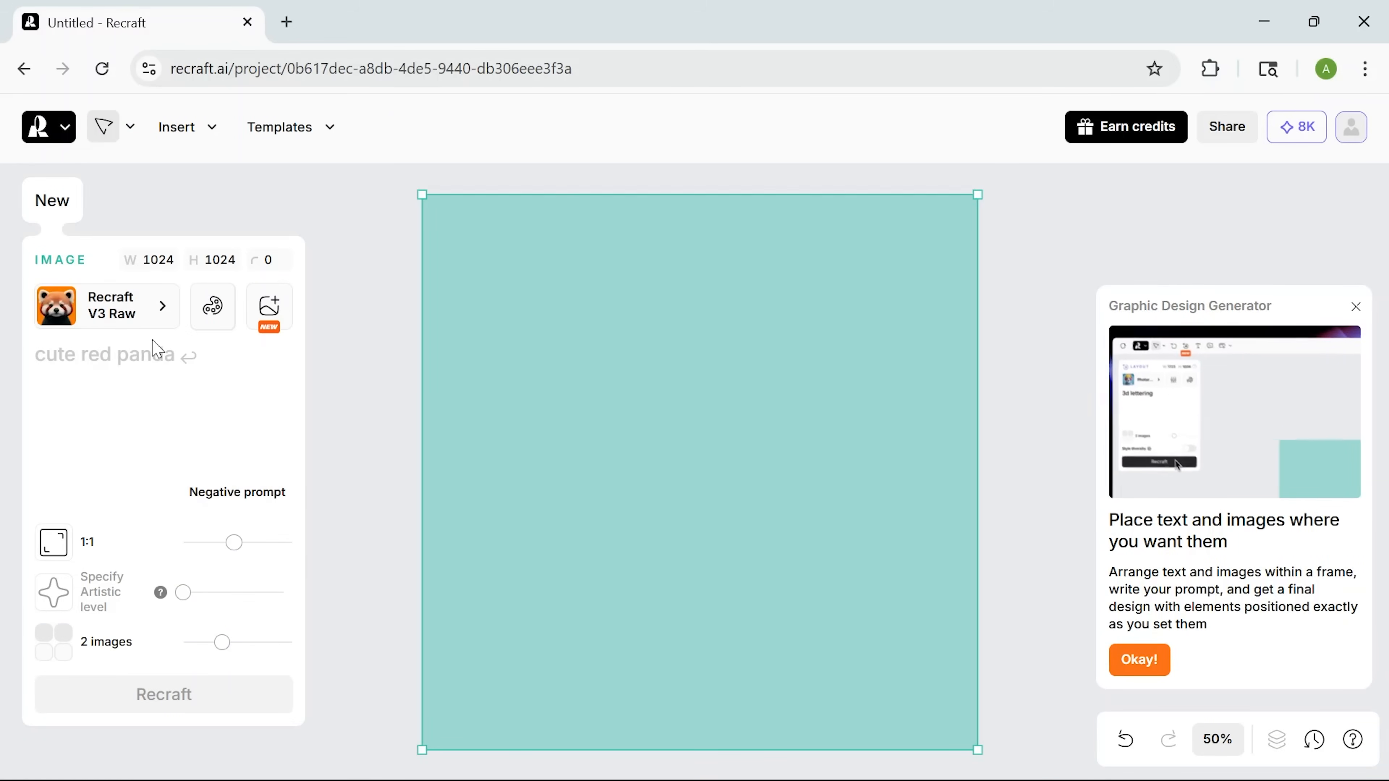
pyautogui.click(106, 305)
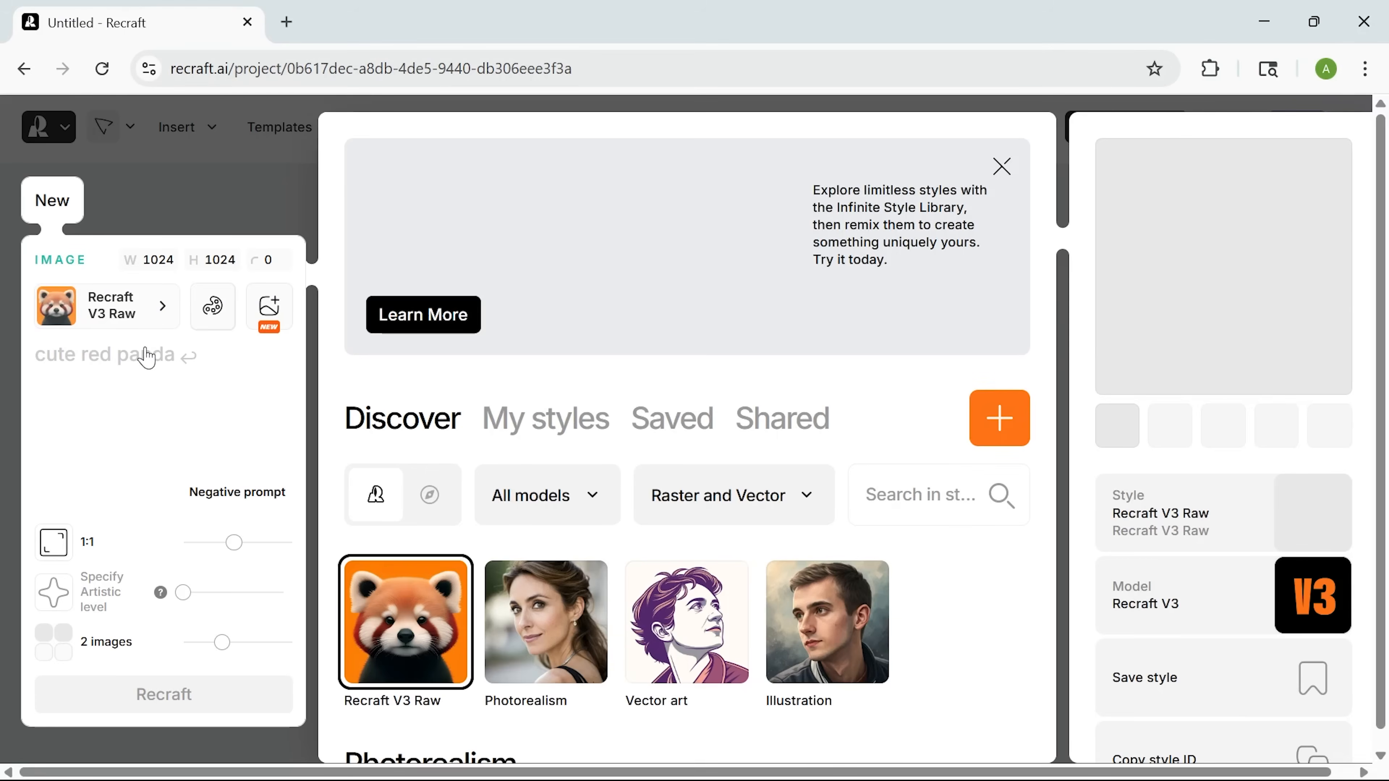
pyautogui.click(1002, 167)
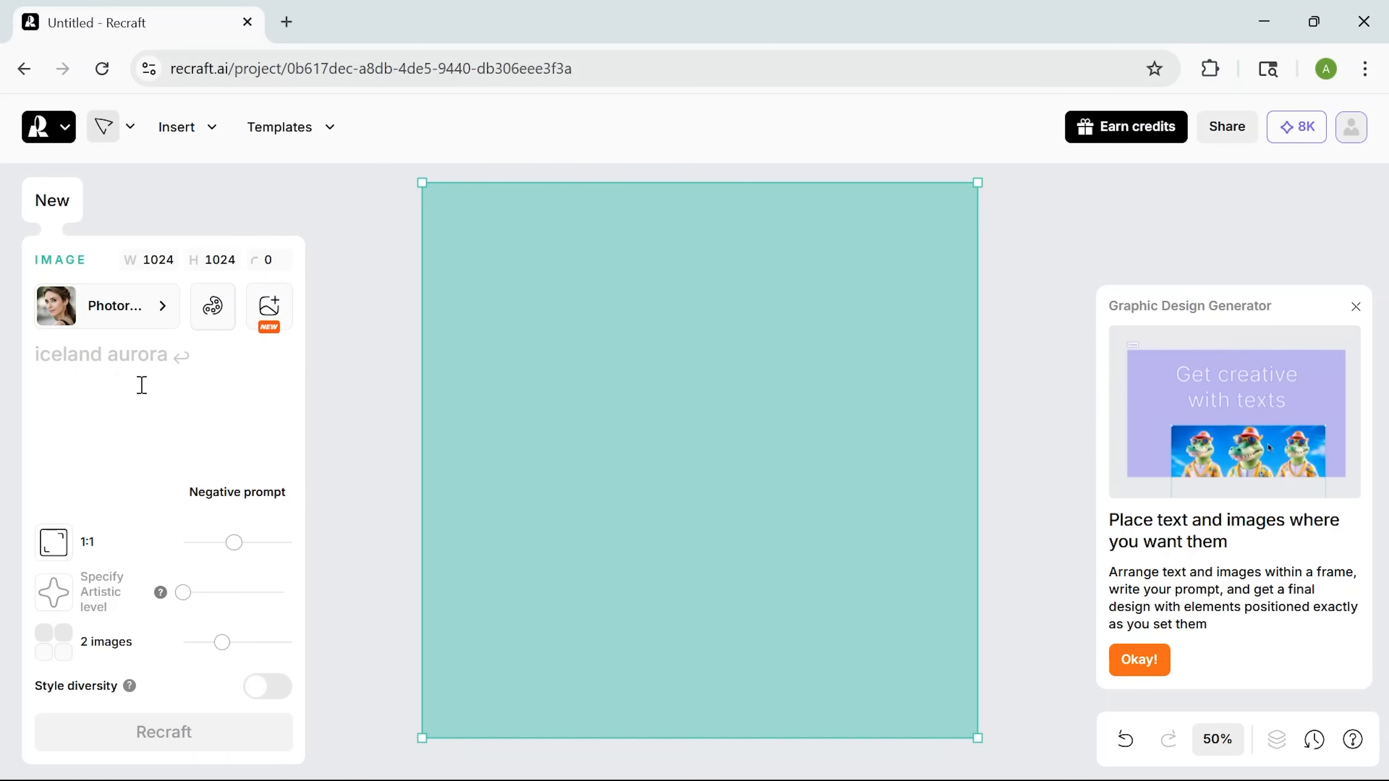
pyautogui.click(163, 732)
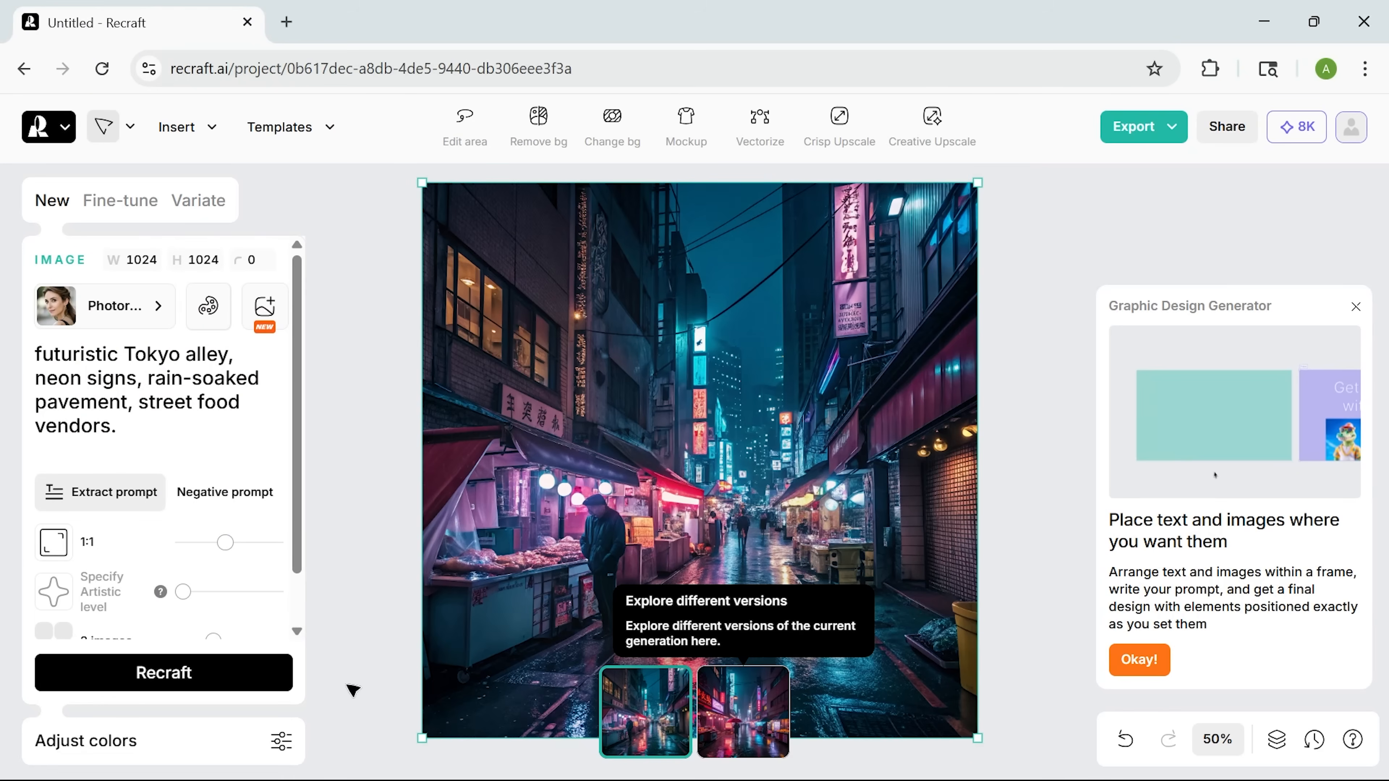
# Select the second version of the generated pink lily image.
pyautogui.click(743, 712)
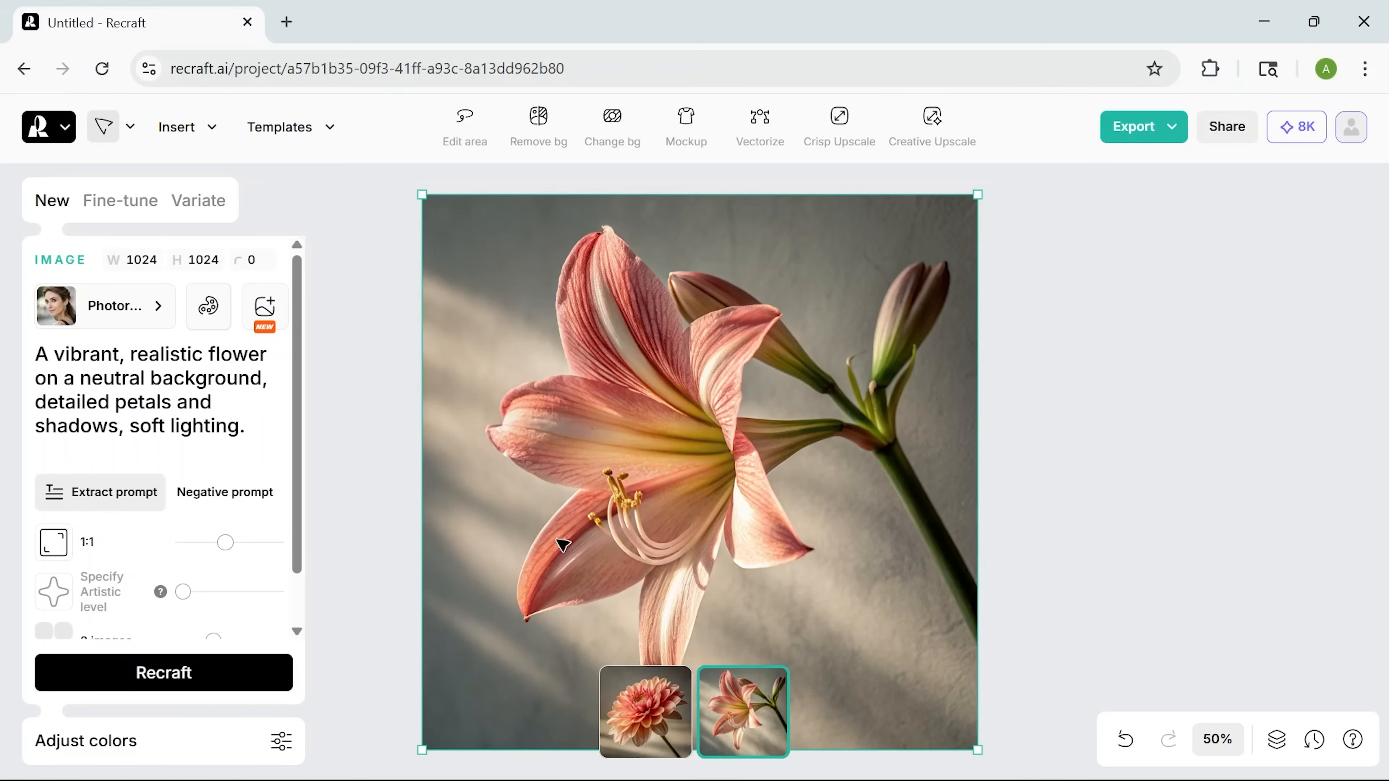
pyautogui.moveTo(379, 559)
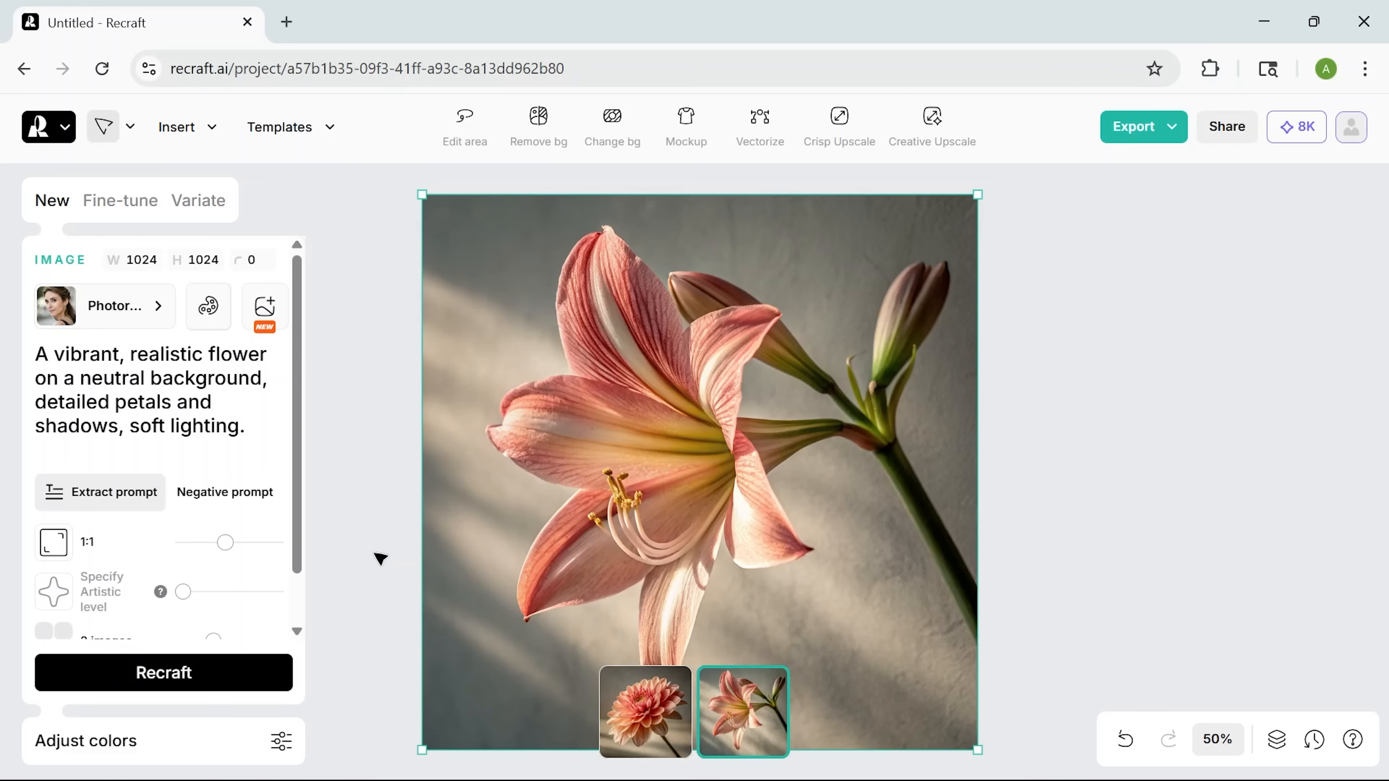
pyautogui.moveTo(332, 567)
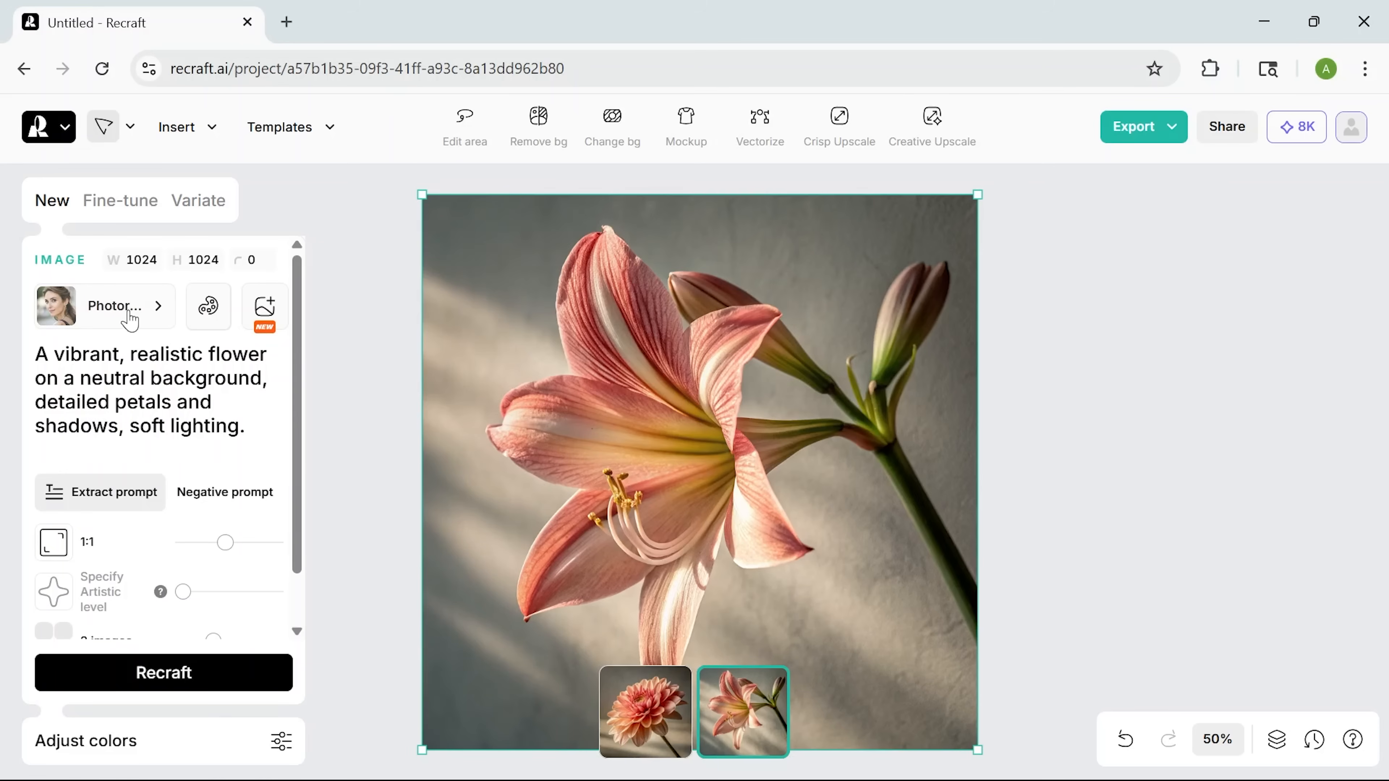
# Browse the style library down to the vector styles for the lily image.
pyautogui.click(113, 305)
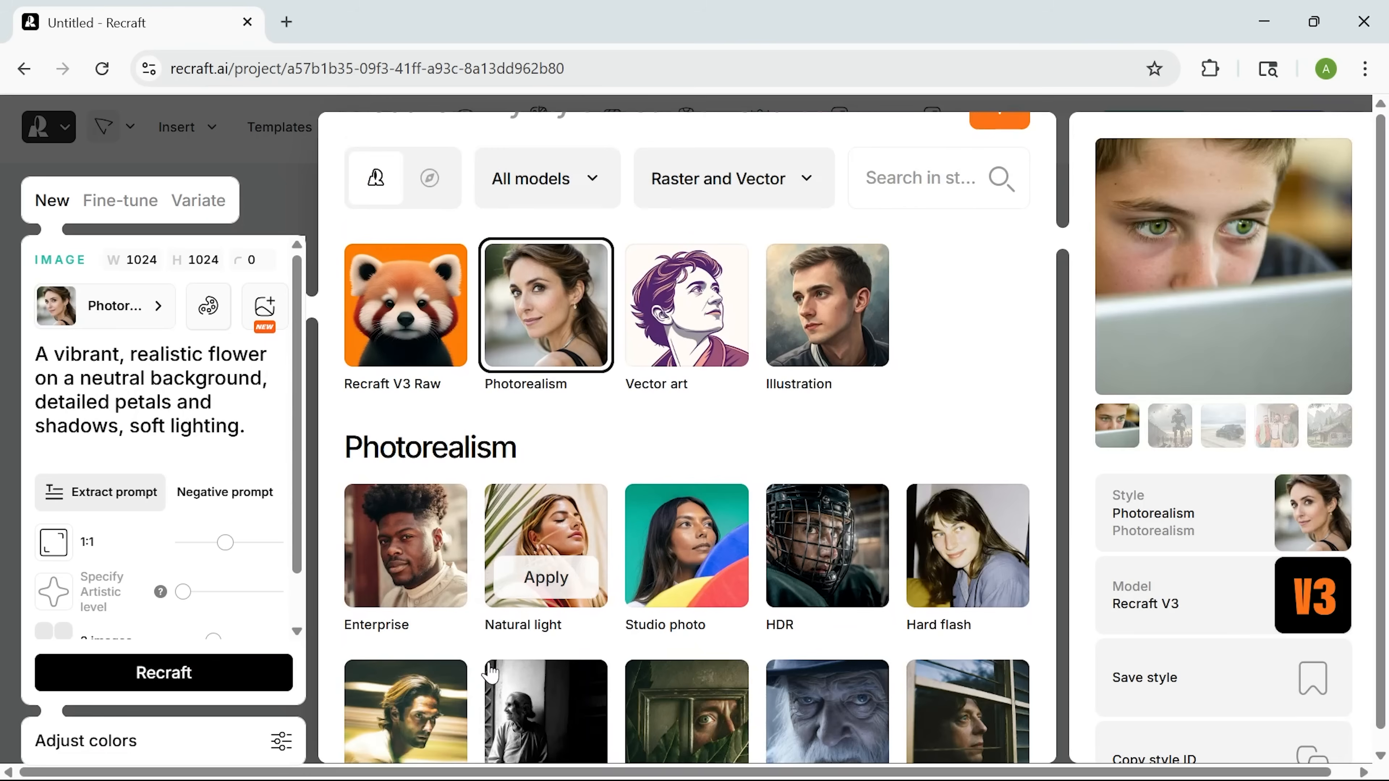
pyautogui.scroll(-3)
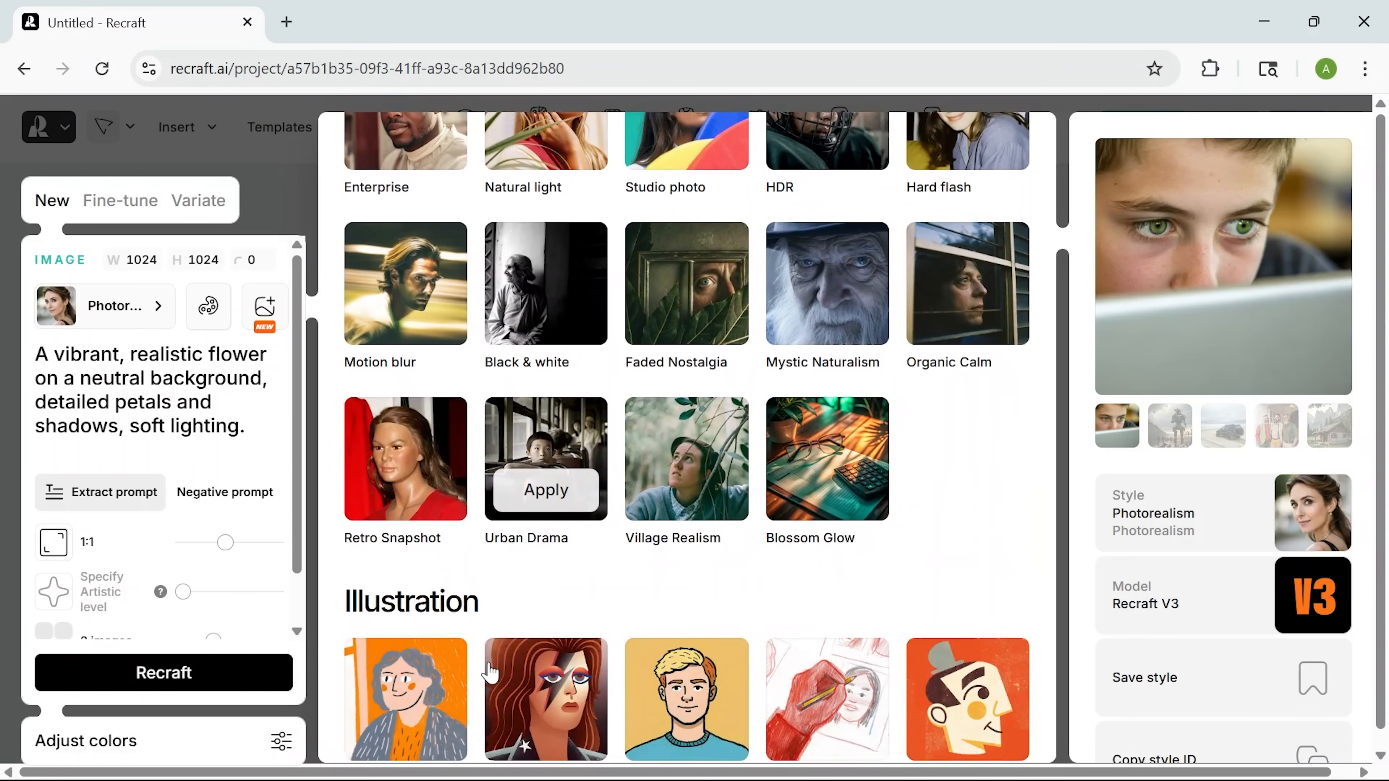
pyautogui.scroll(-3)
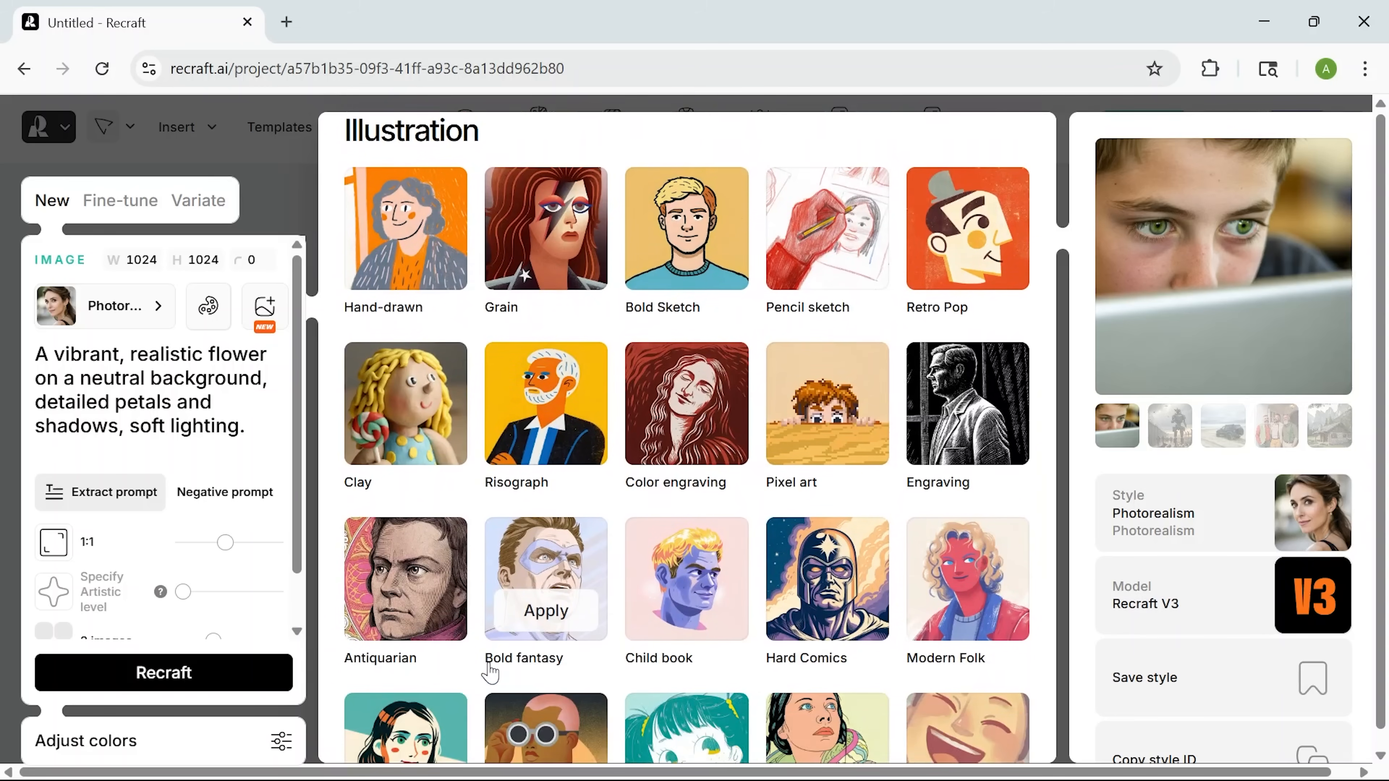
pyautogui.scroll(-3)
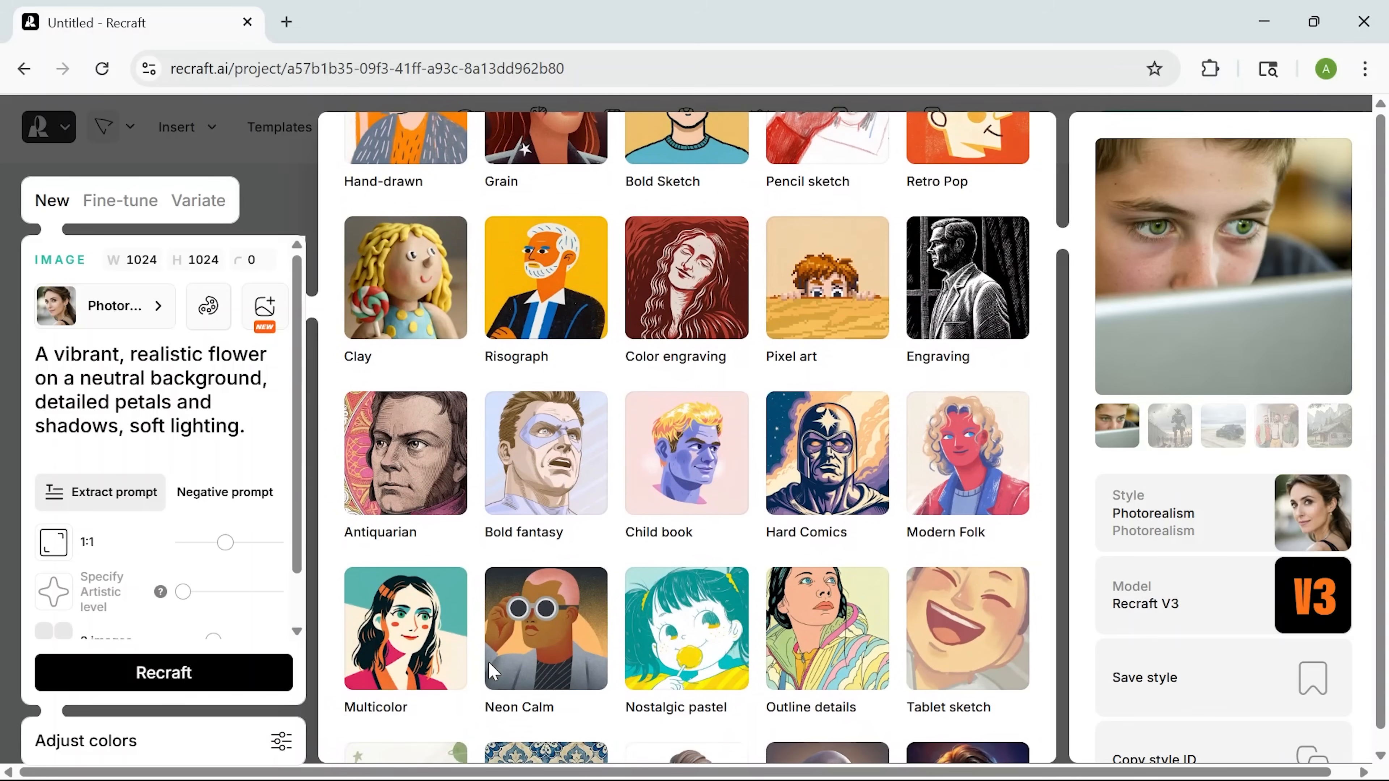
pyautogui.scroll(-3)
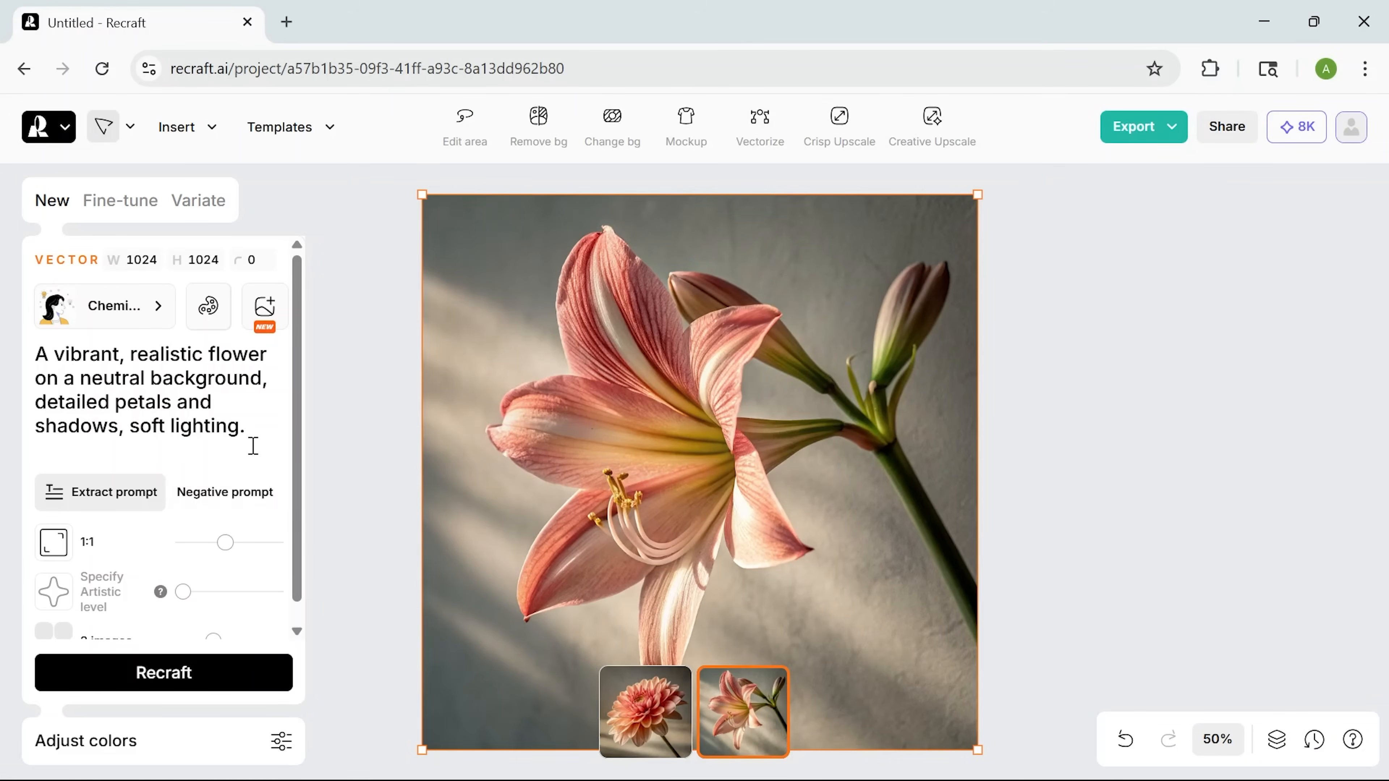
pyautogui.moveTo(253, 434)
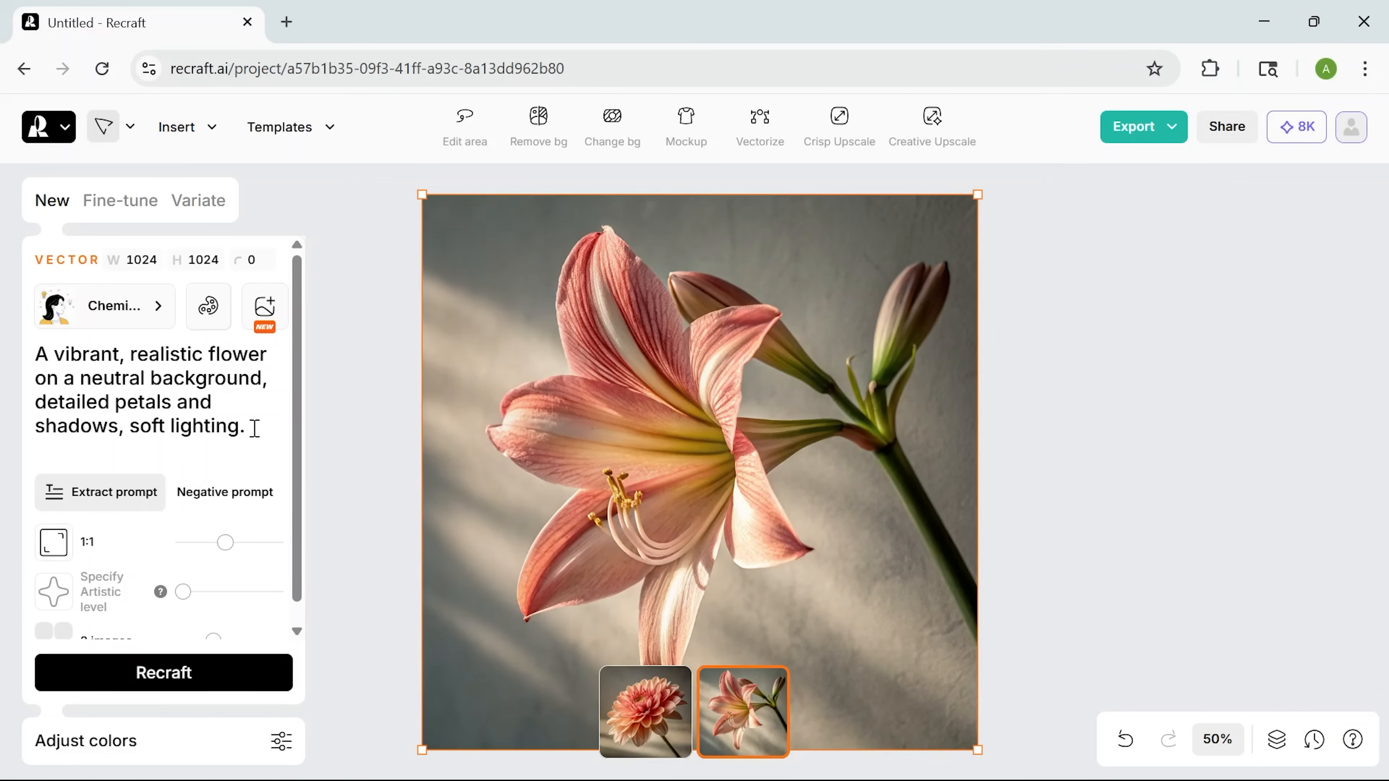
# Append 'thin lines, high contrast' to the flower prompt and regenerate it.
pyautogui.click(244, 426)
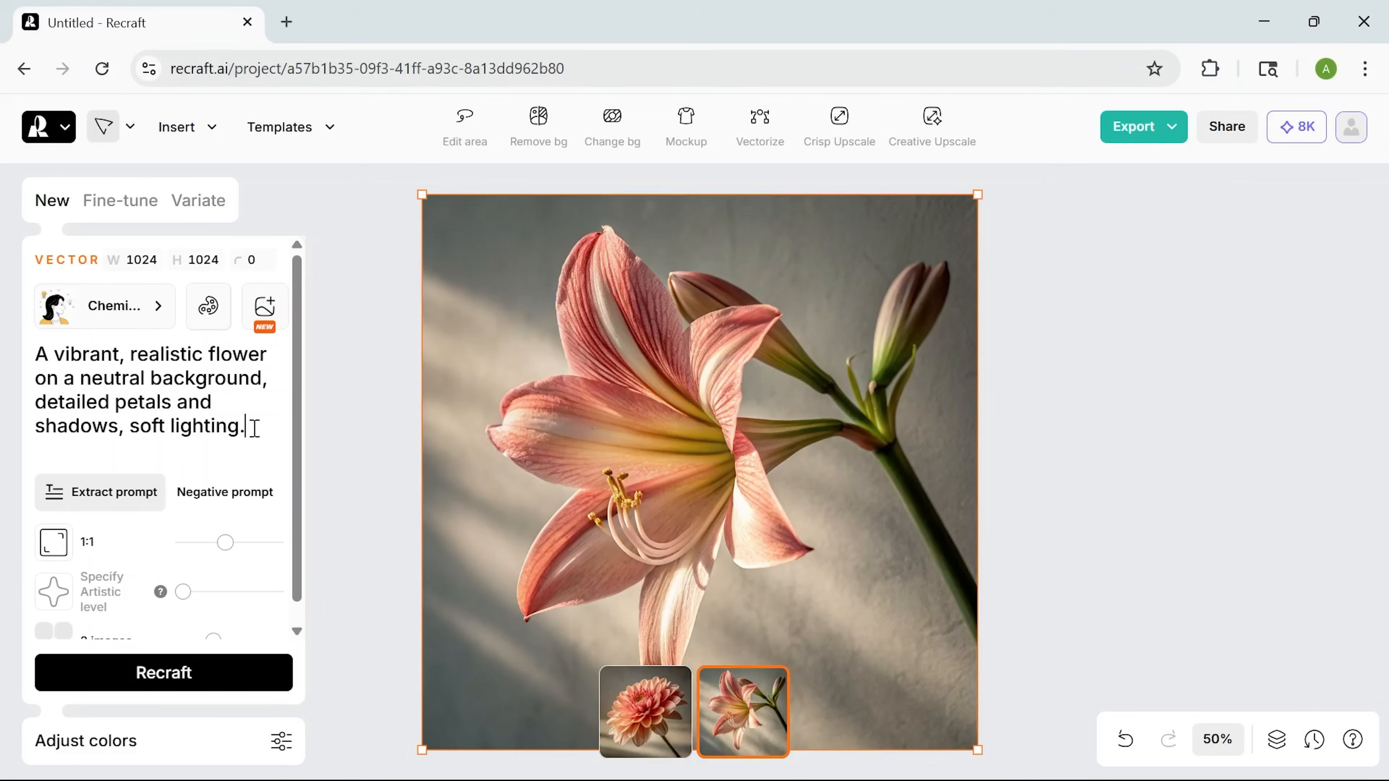
pyautogui.write('thin lines, high contrast')
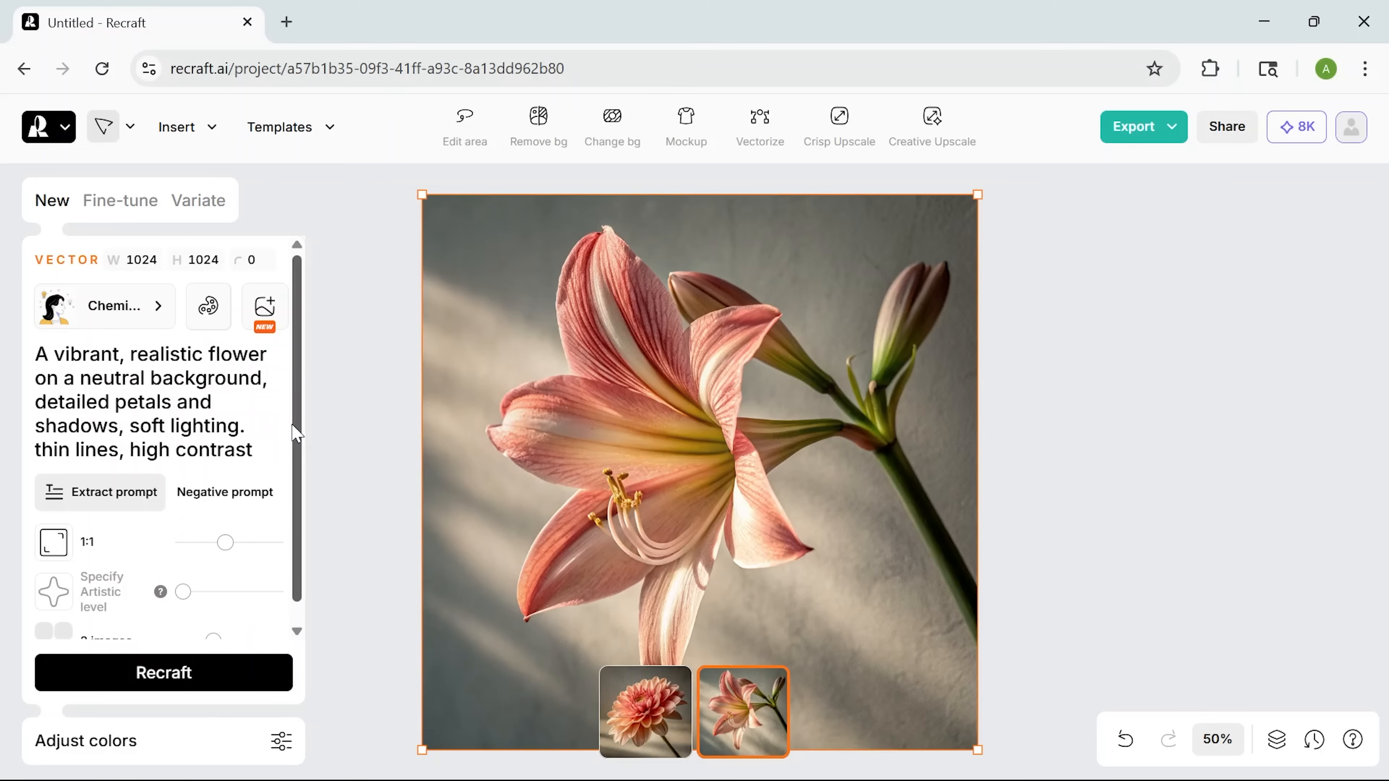
pyautogui.moveTo(335, 493)
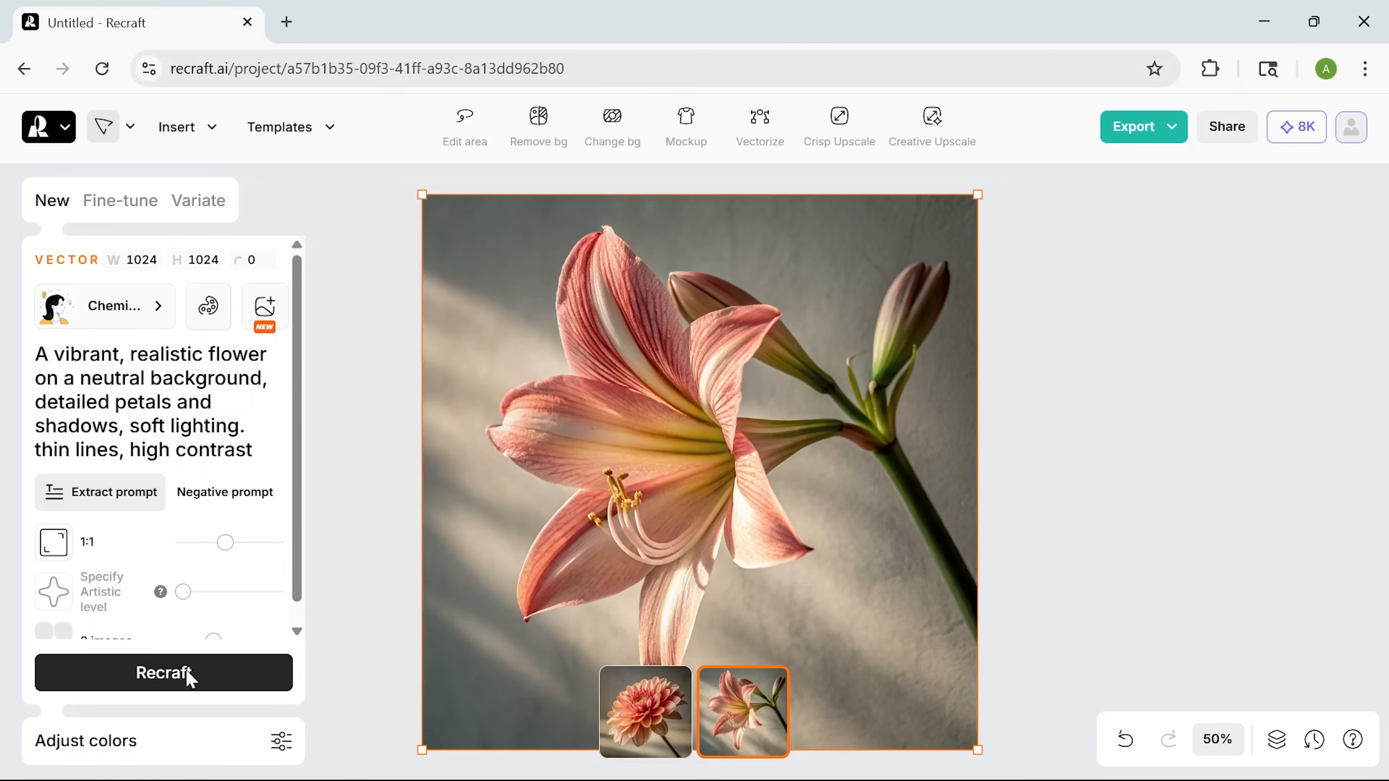
pyautogui.click(163, 672)
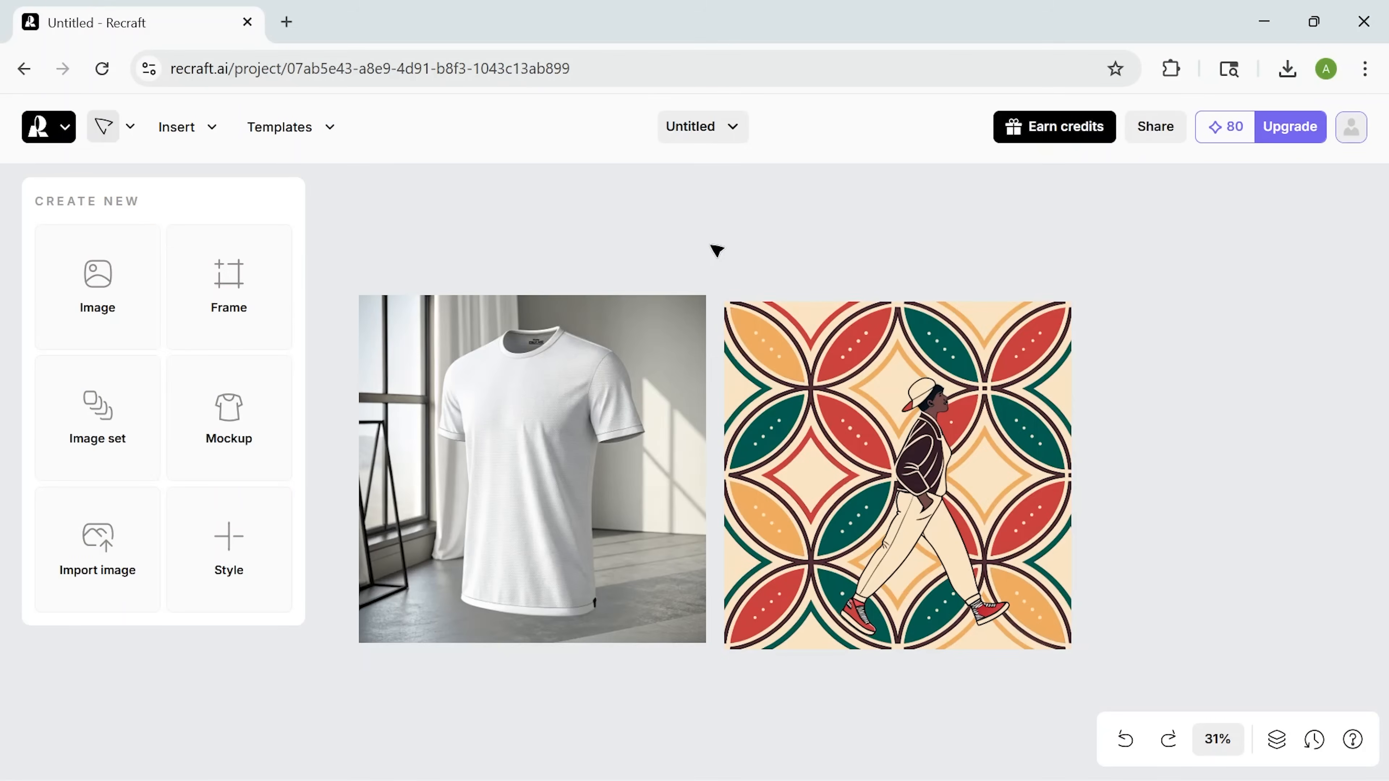
pyautogui.moveTo(704, 261)
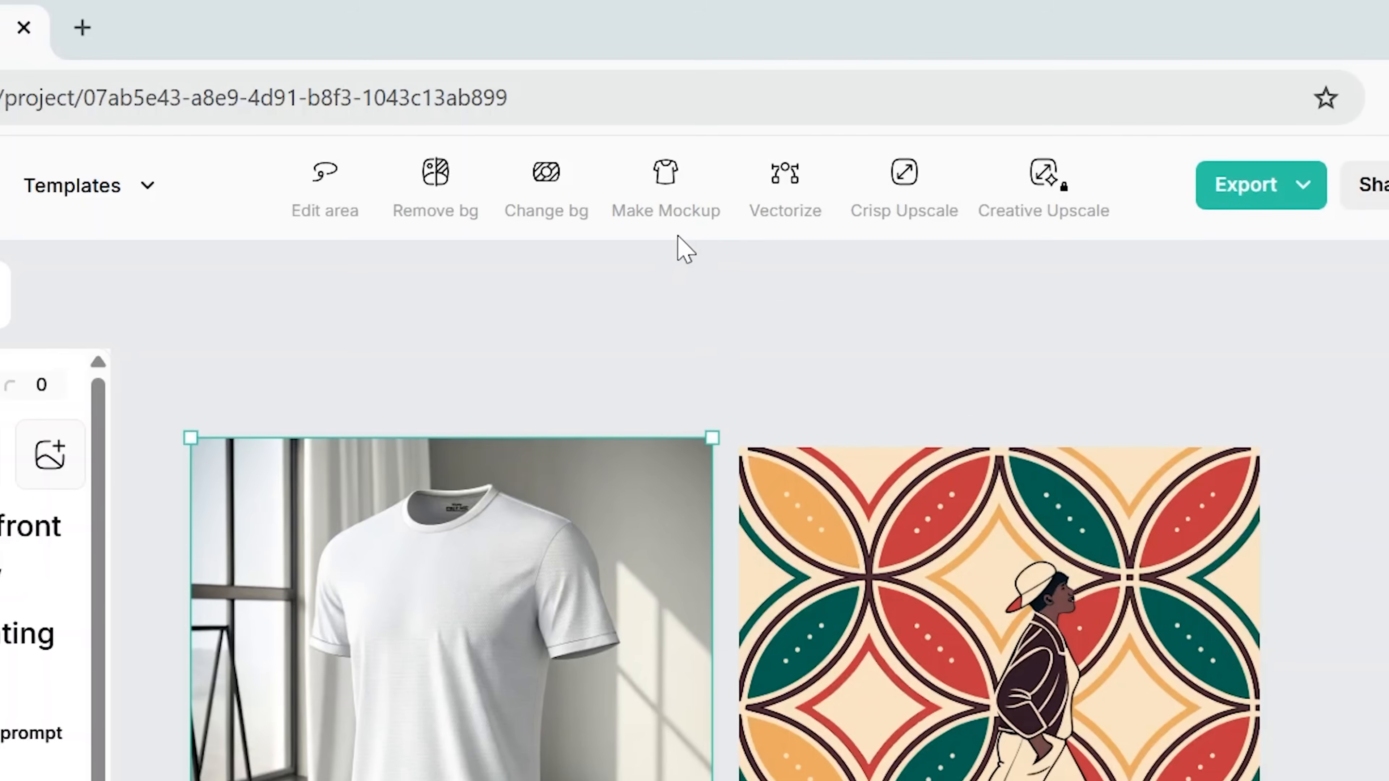
# Make a mockup of the white T-shirt with the geometric pattern and dismiss the model-switch notice.
pyautogui.click(666, 172)
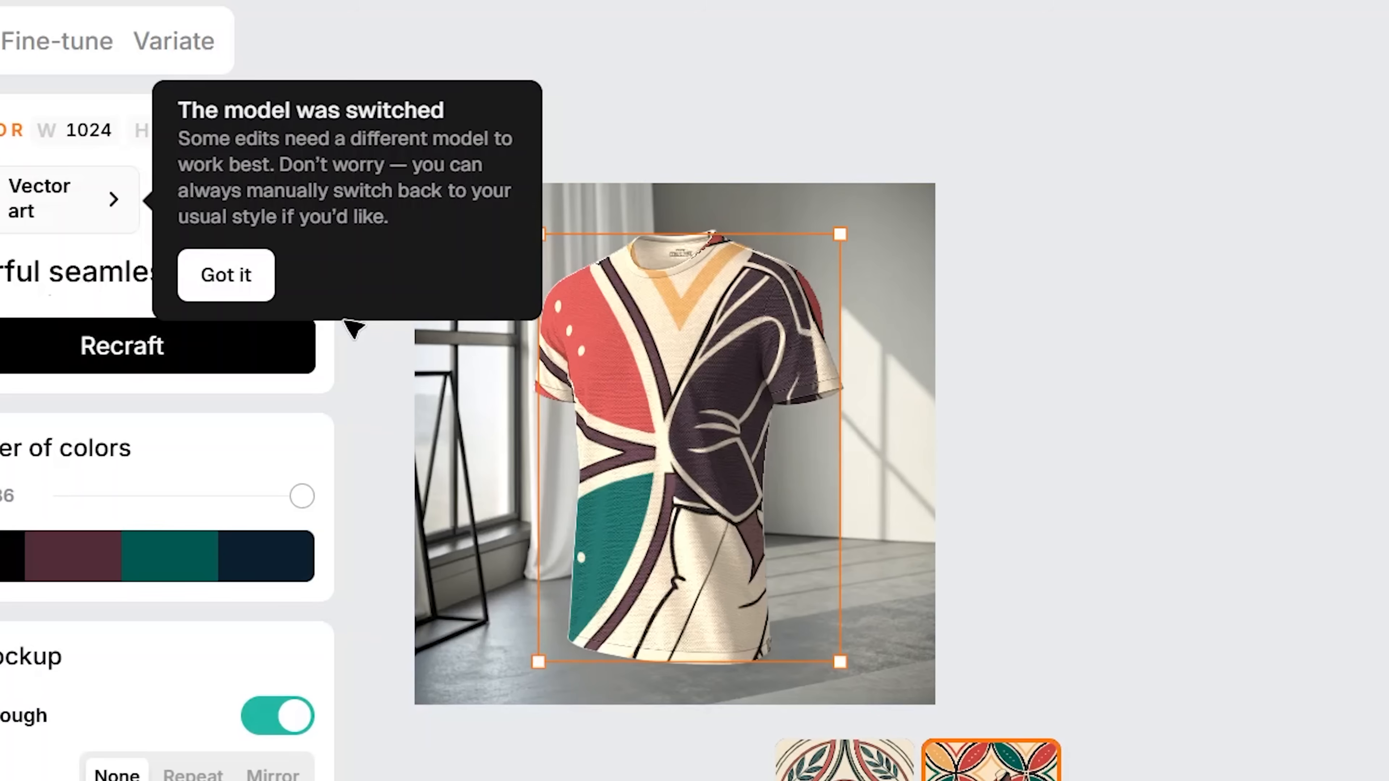
pyautogui.click(225, 275)
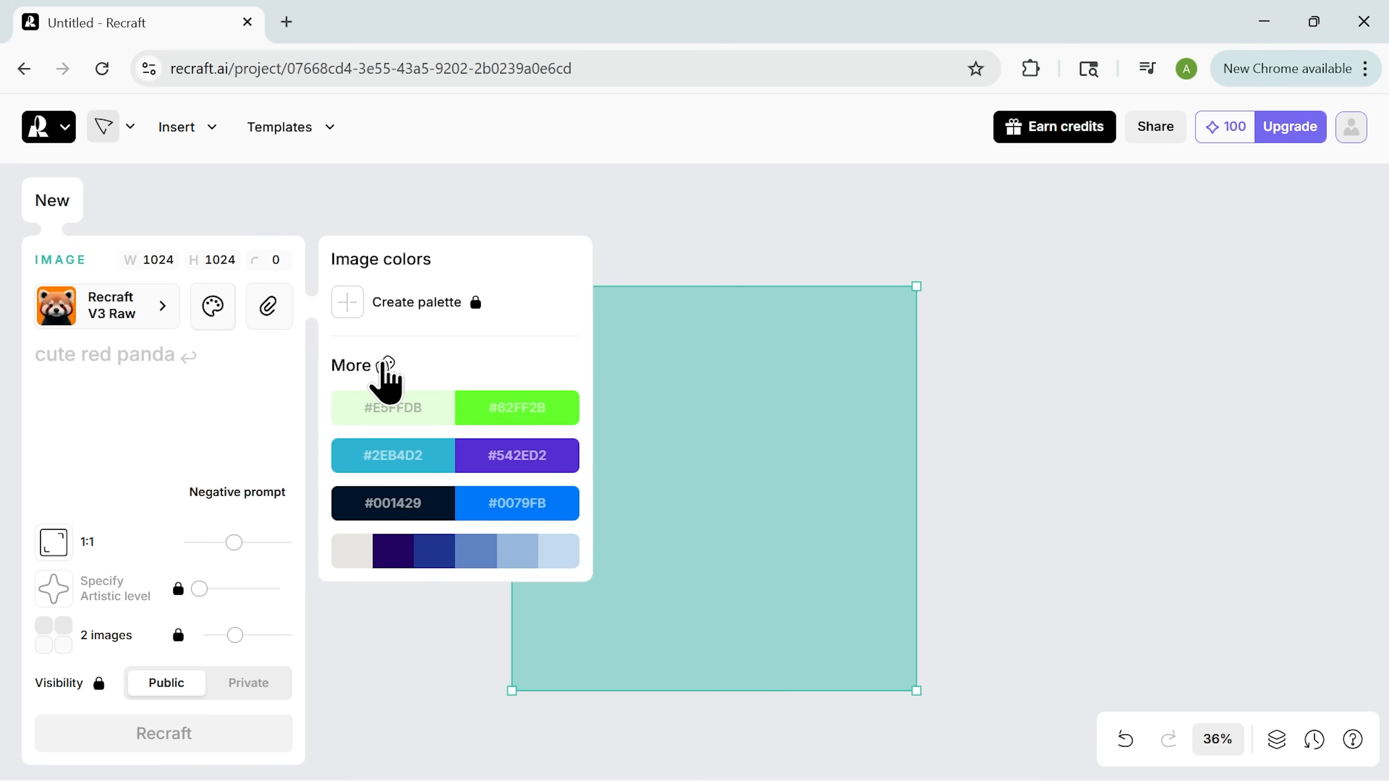
# Browse the style library's Photorealism styles such as Natural light, HDR and Hard flash.
pyautogui.click(106, 305)
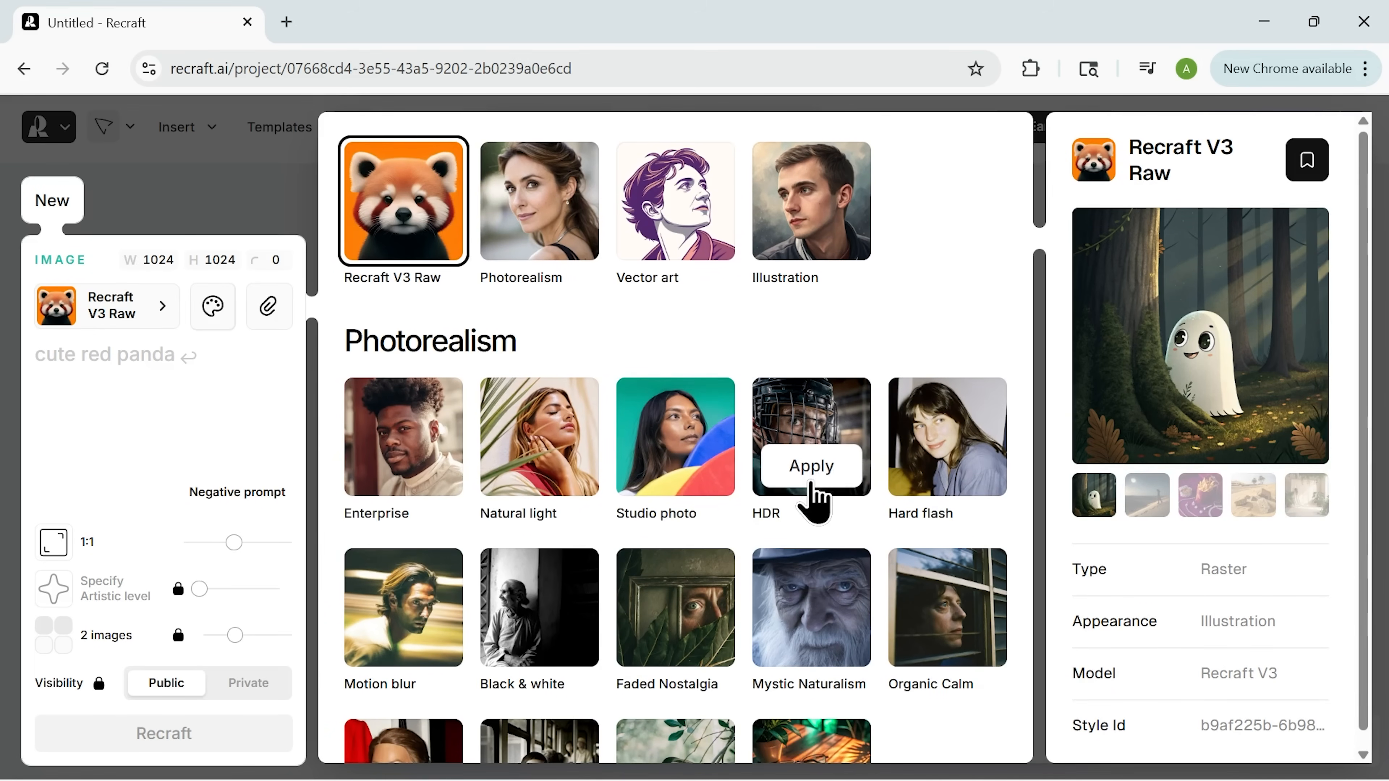
pyautogui.scroll(-3)
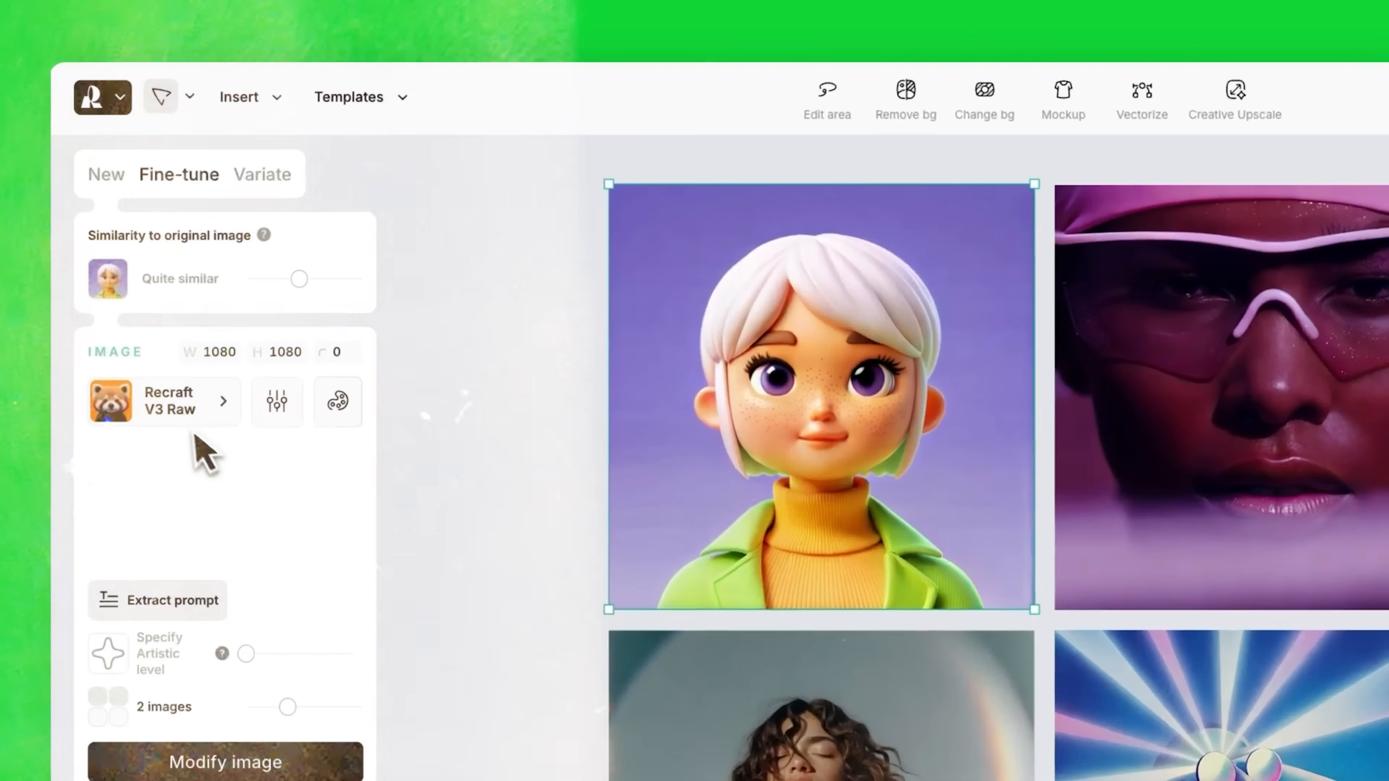
# Pick a saved reference style for the new blended singer style.
pyautogui.click(338, 402)
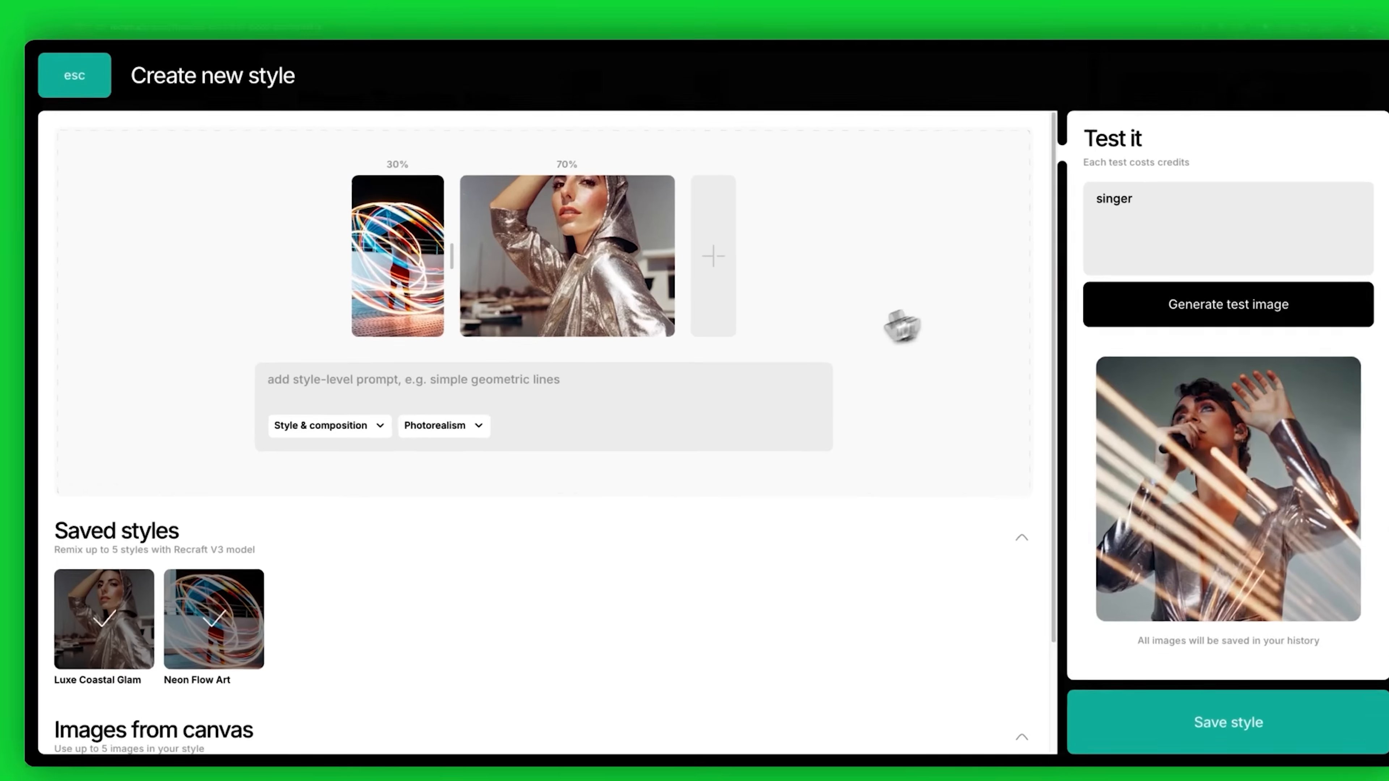